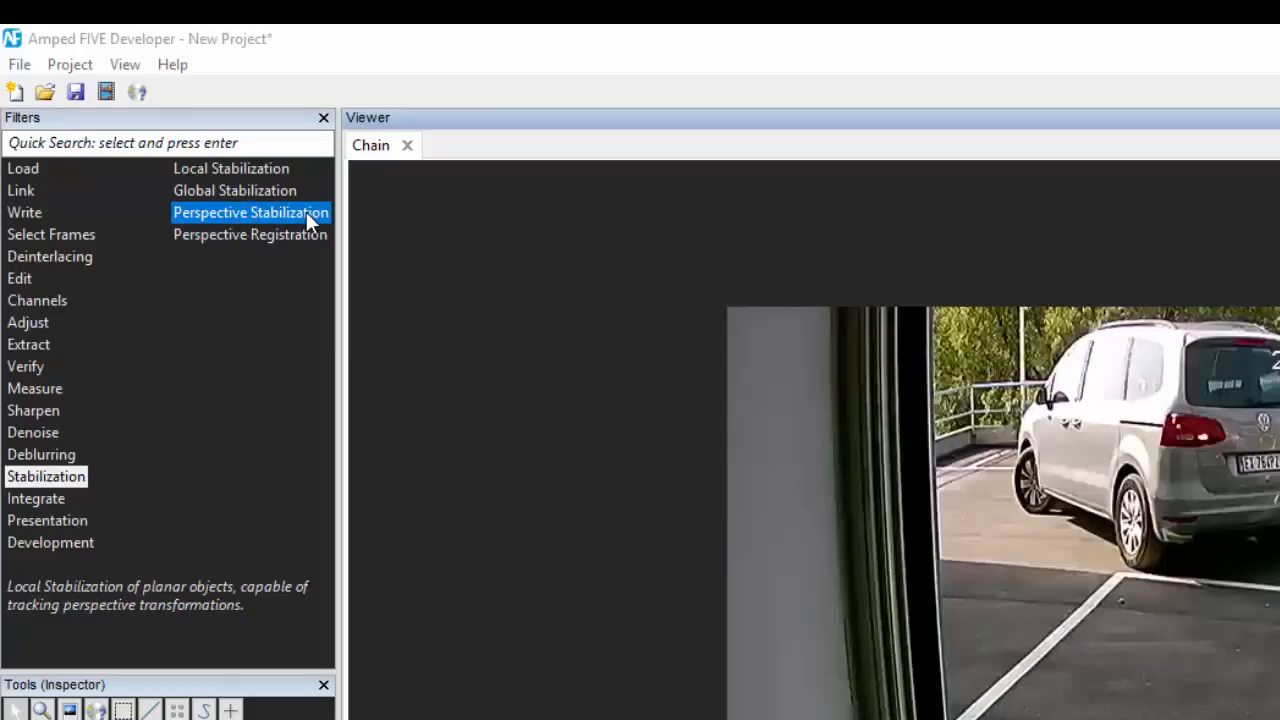
- Add a Perspective Stabilization filter to the CAM01 clip's chain after the video loader
{"action": "double_click", "coordinate": [250, 212]}
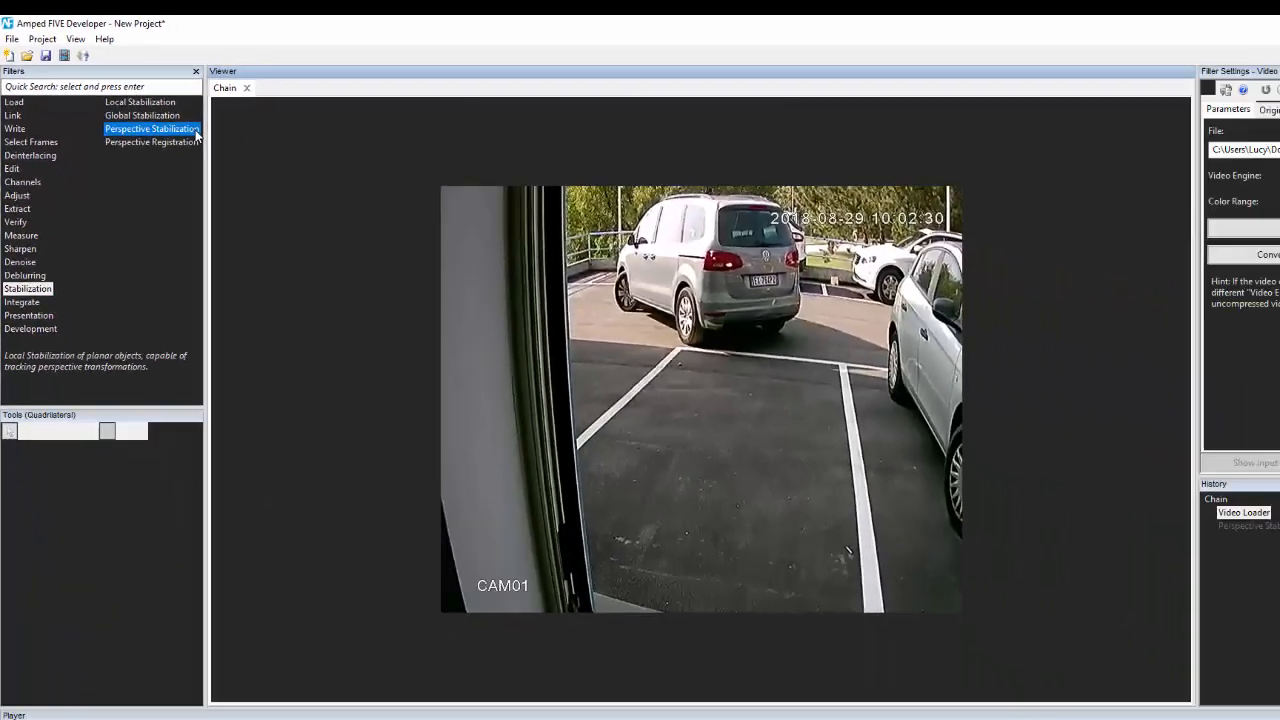
{"action": "double_click", "coordinate": [152, 128]}
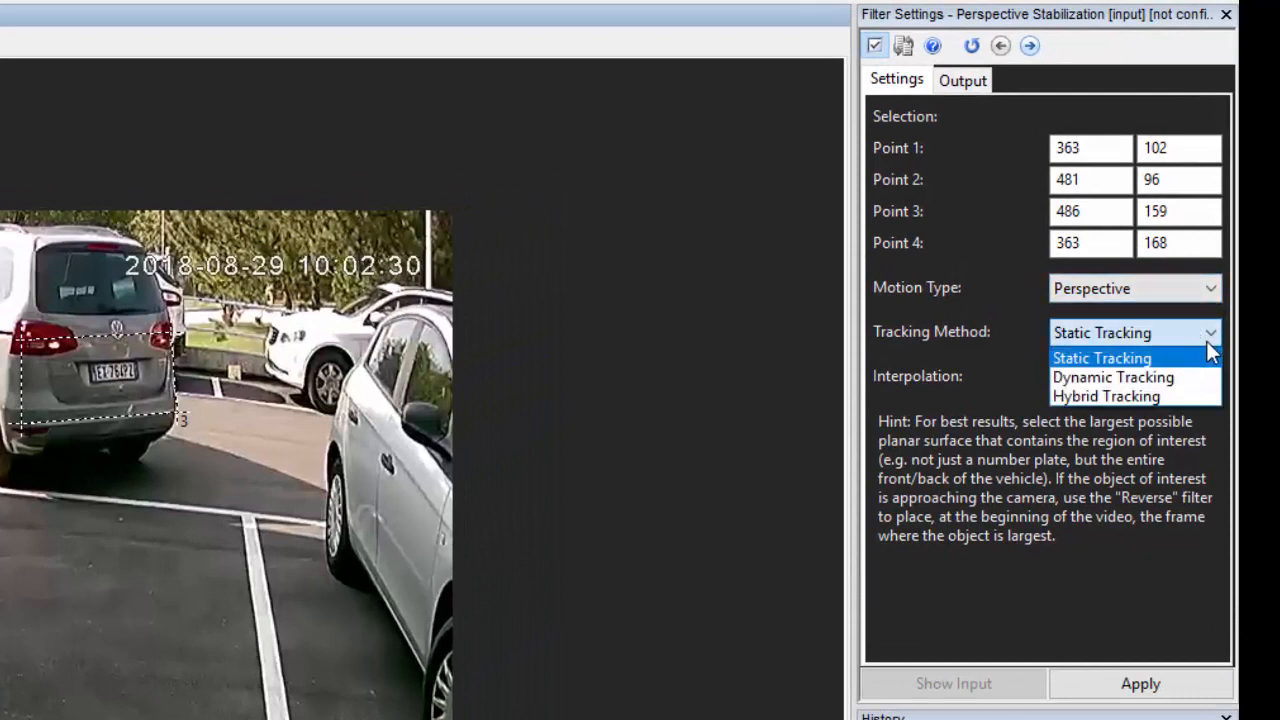
- Use Hybrid Tracking for the stabilization and show its Output settings
{"action": "left_click", "coordinate": [1106, 396]}
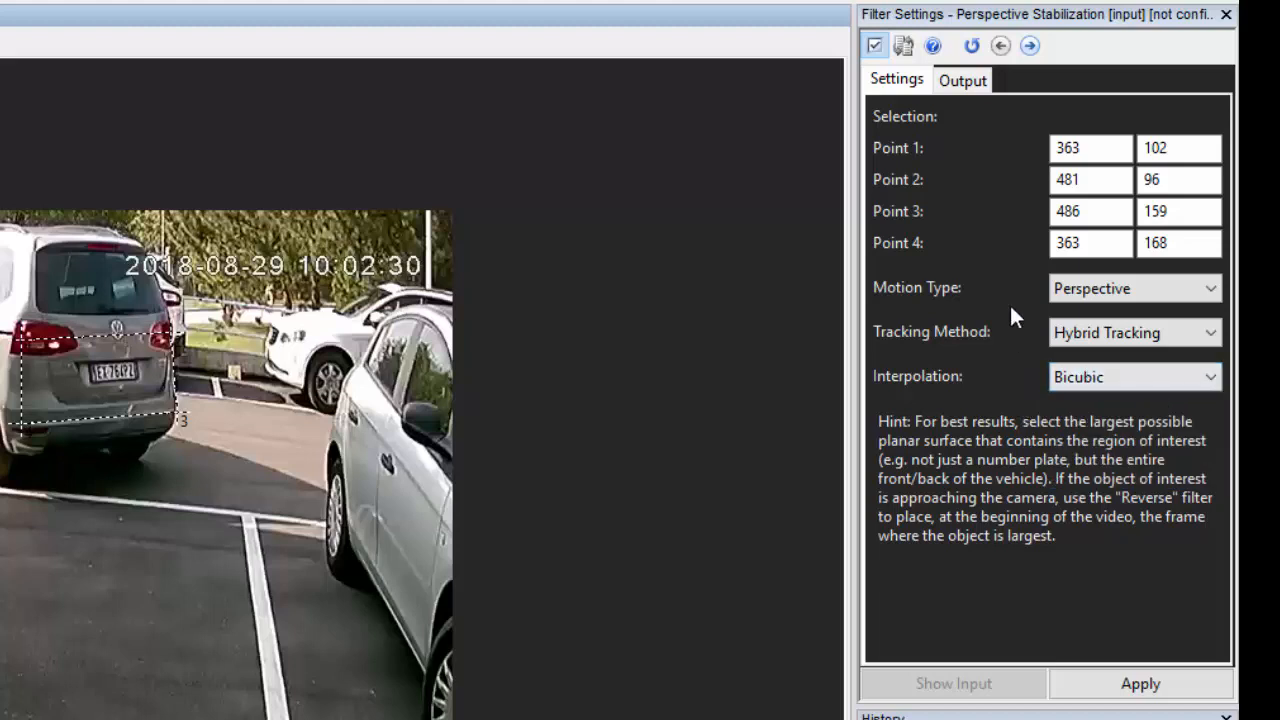
{"action": "left_click", "coordinate": [960, 80]}
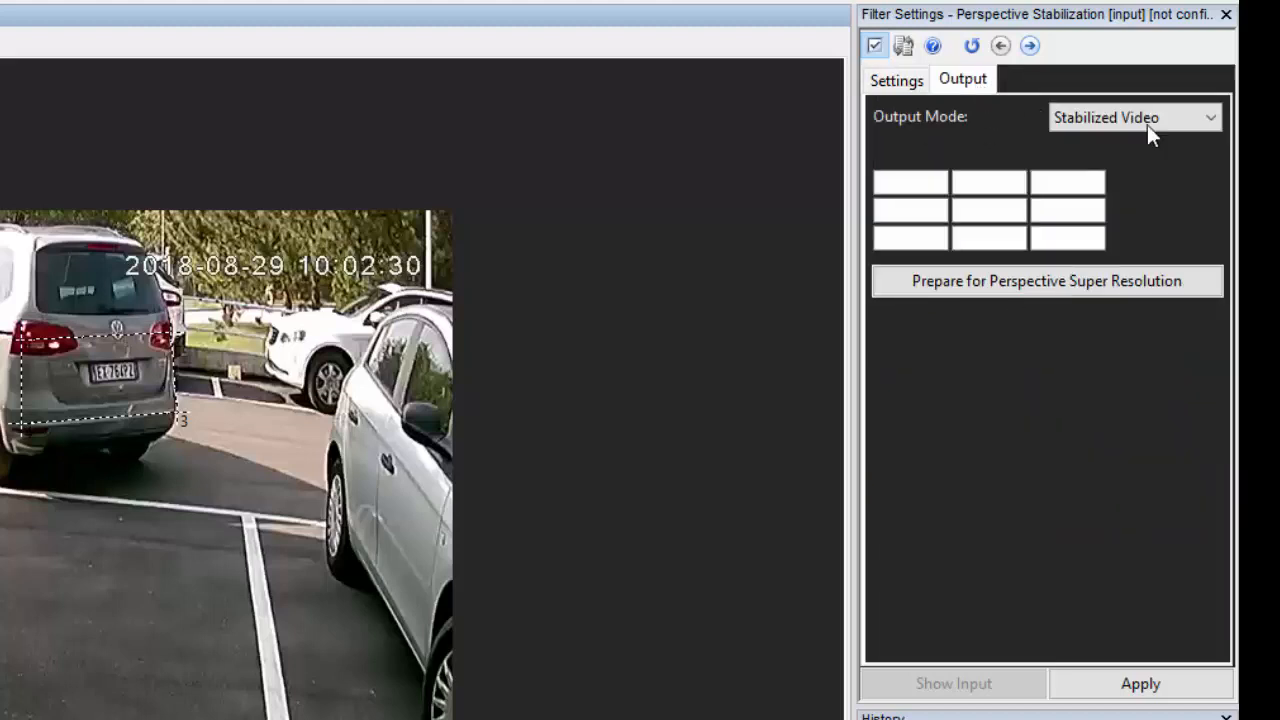
- Set the Output Mode to Prepare for Perspective Super Resolution
{"action": "left_click", "coordinate": [1134, 116]}
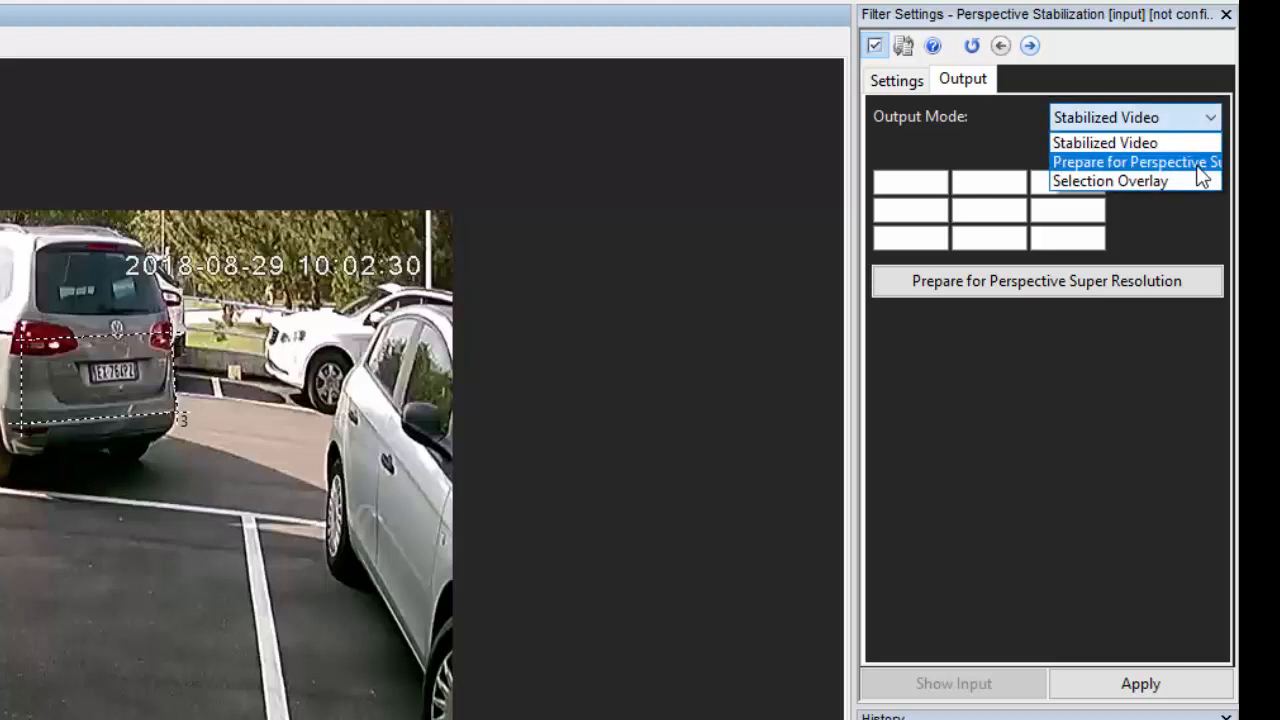
{"action": "mouse_move", "coordinate": [1196, 172]}
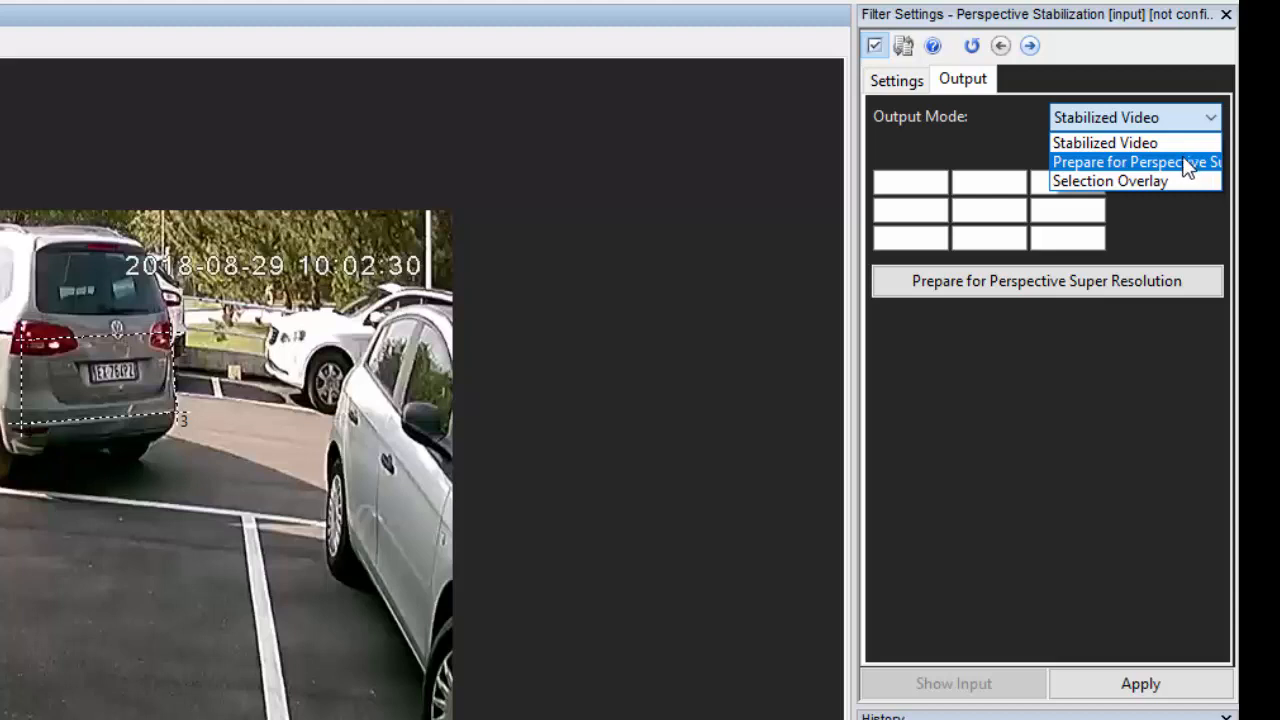
{"action": "left_click", "coordinate": [1136, 160]}
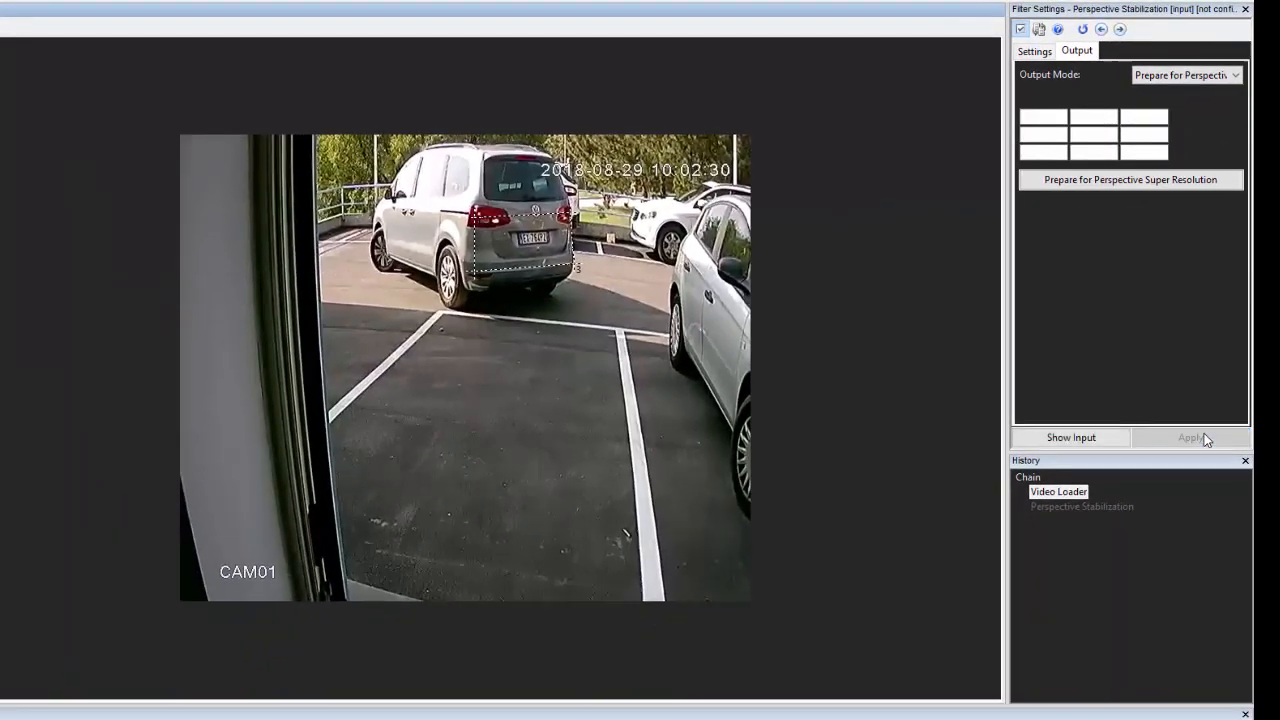
- Apply the stabilization and add a Perspective Super Resolution filter (zoom 3, sharpening 2) after it
{"action": "left_click", "coordinate": [1190, 436]}
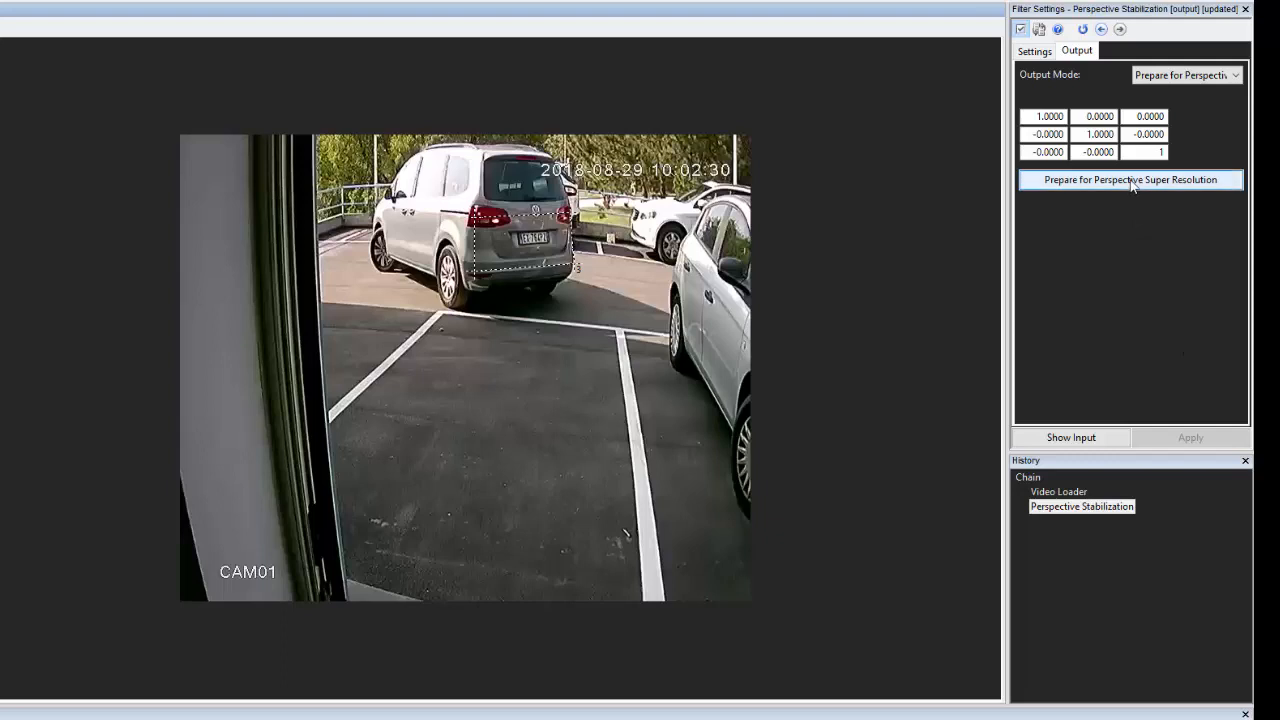
{"action": "left_click", "coordinate": [1130, 180]}
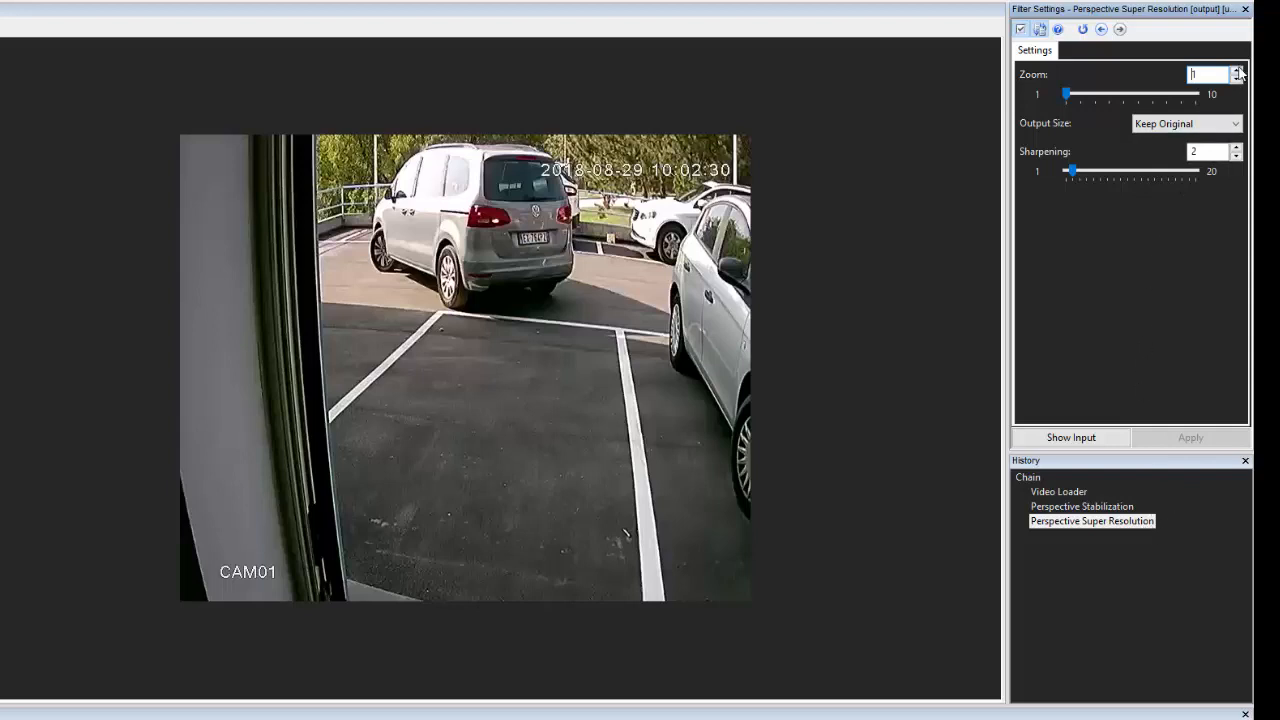
- Clear the added filters so the chain holds only the loader and a fresh Perspective Stabilization
{"action": "left_click", "coordinate": [1240, 72]}
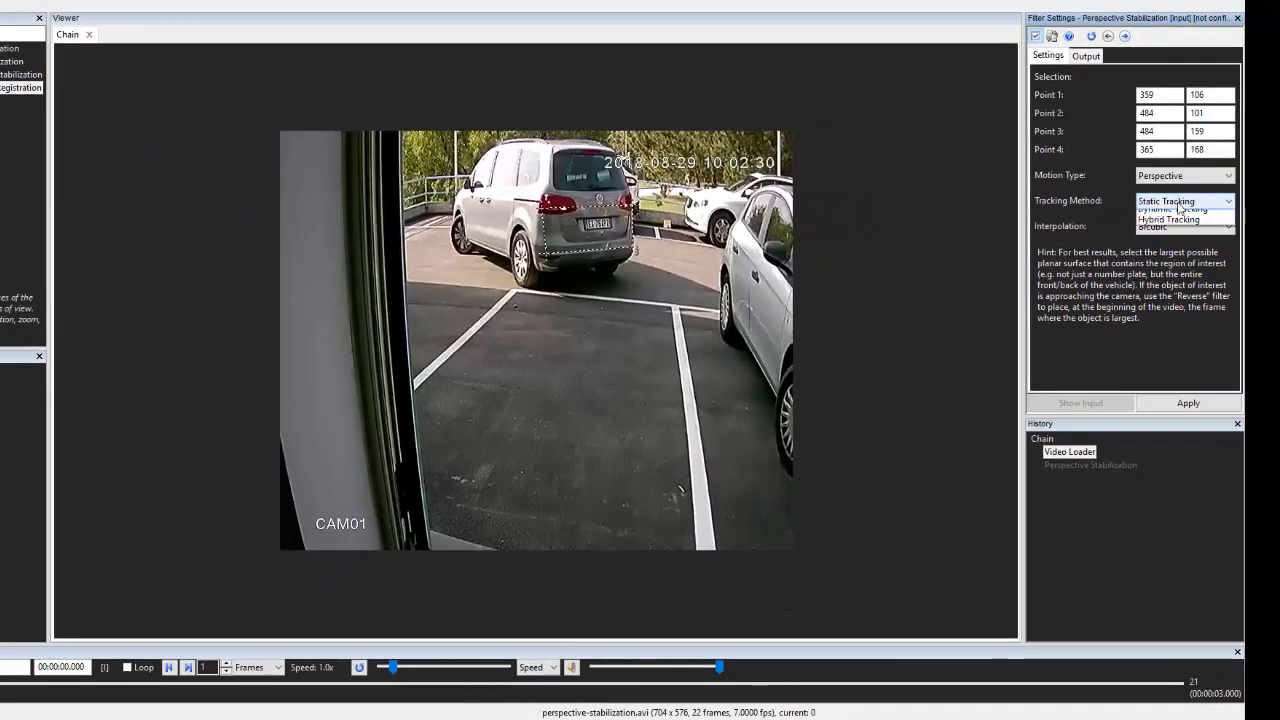
- Set Hybrid Tracking with stabilized-video output on the new stabilization and apply it across the video
{"action": "left_click", "coordinate": [1166, 218]}
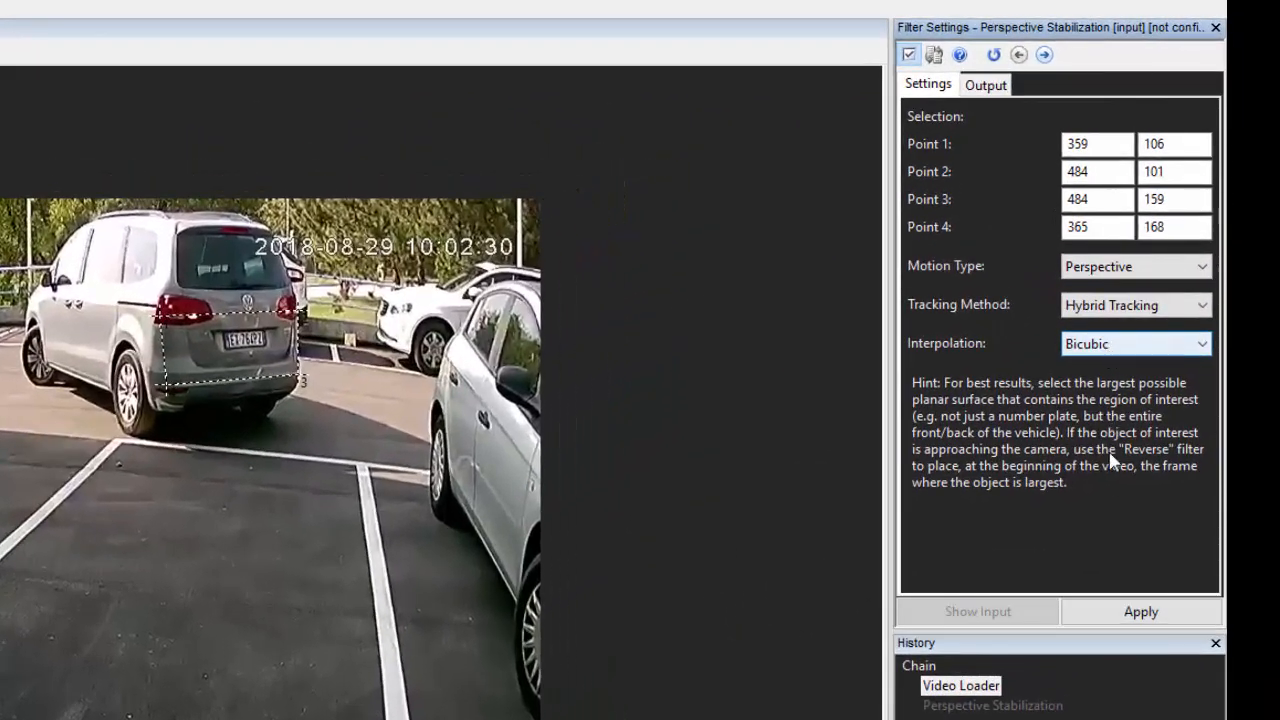
{"action": "left_click", "coordinate": [984, 84]}
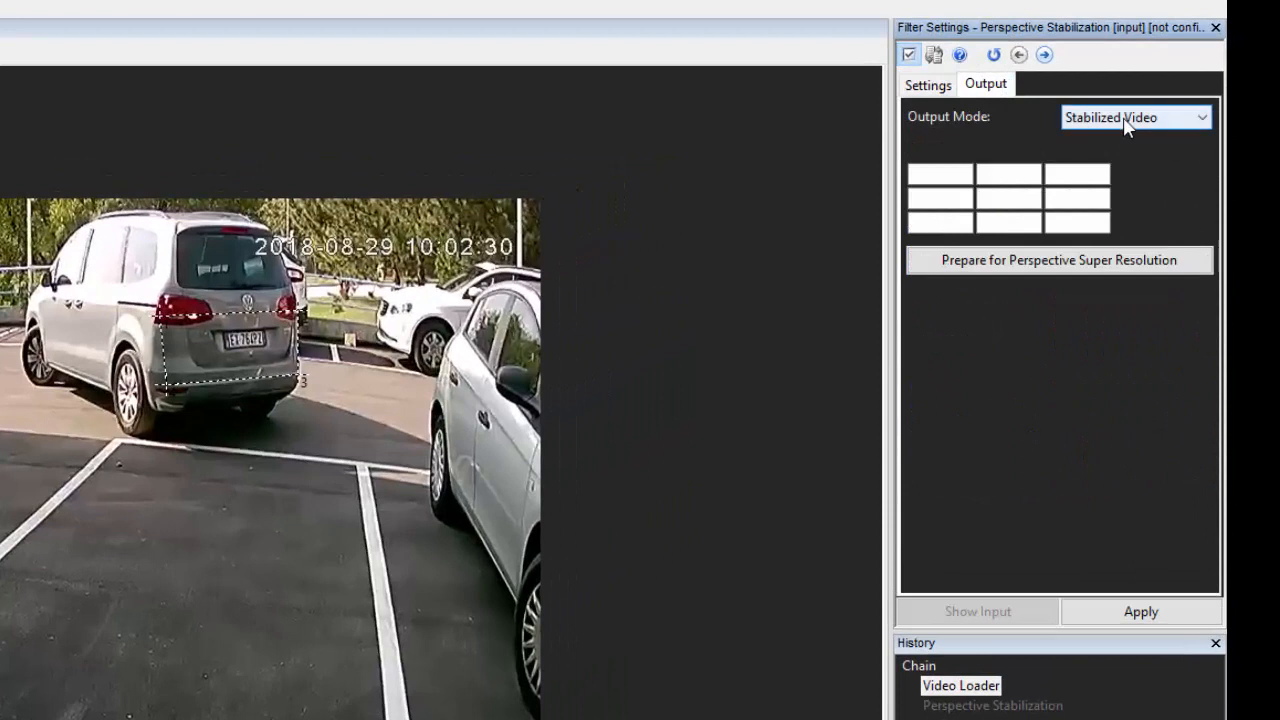
{"action": "left_click", "coordinate": [928, 84]}
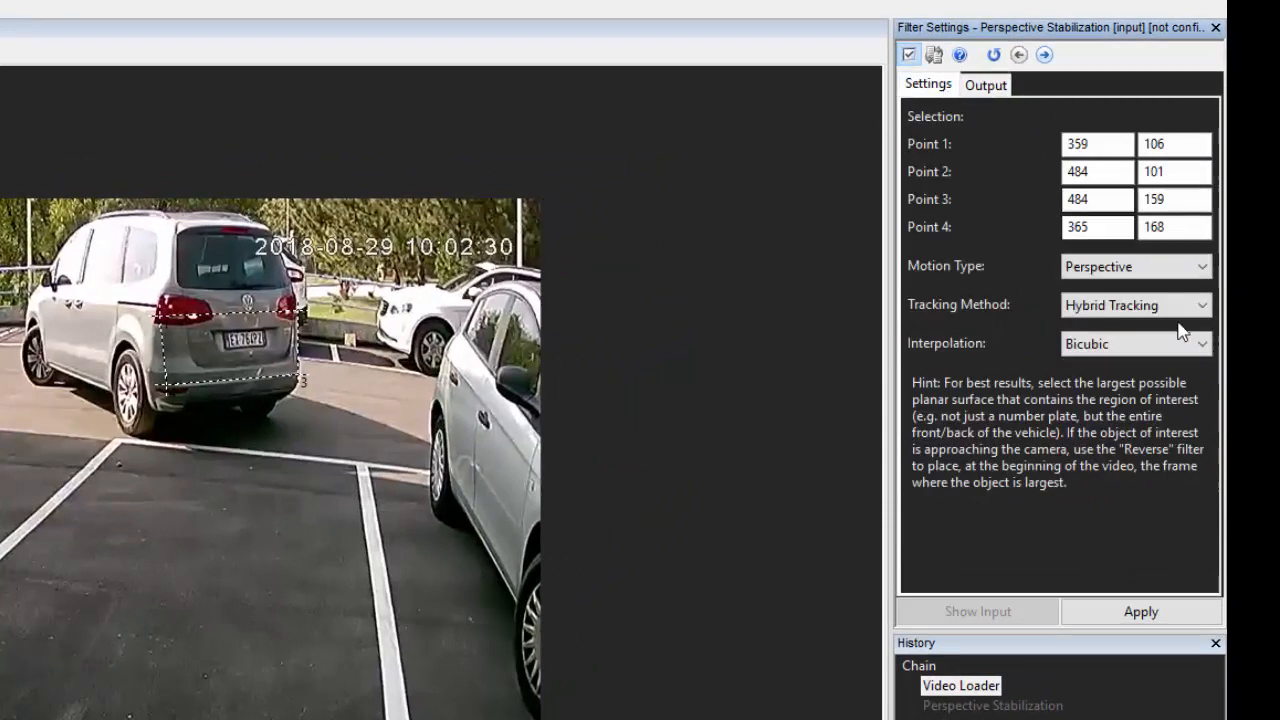
{"action": "left_click", "coordinate": [1140, 612]}
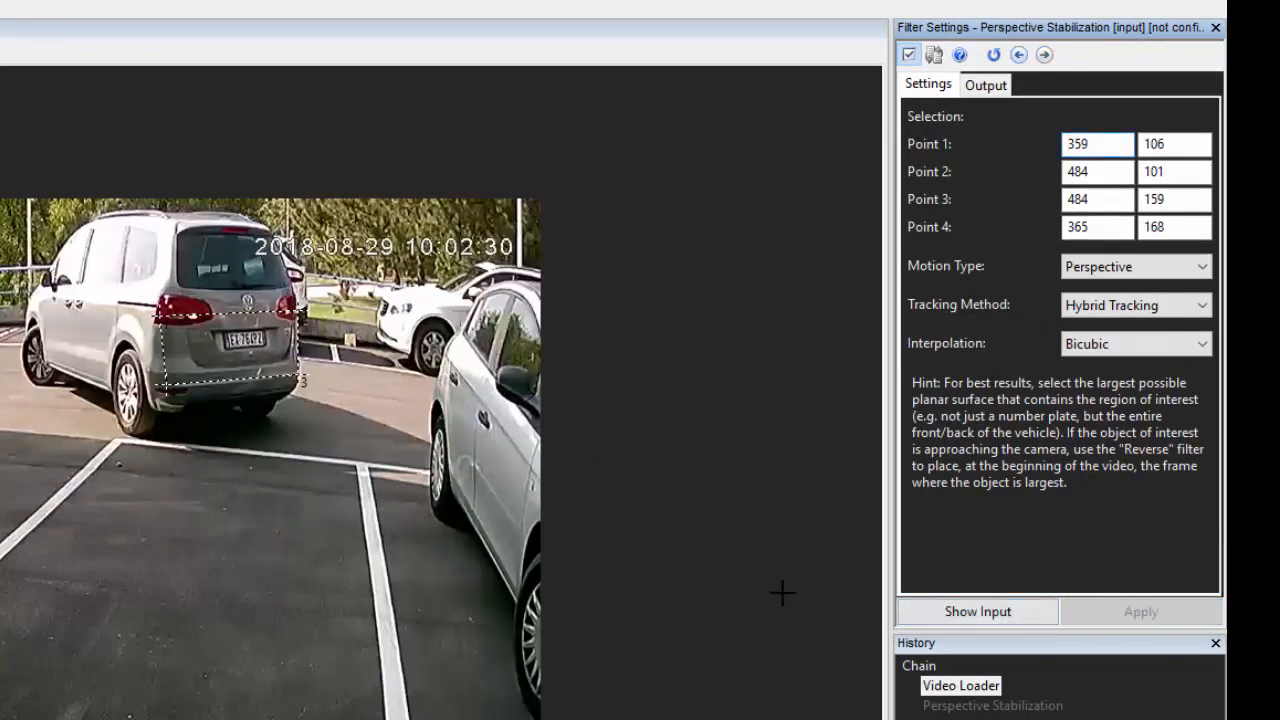
{"action": "left_click", "coordinate": [1140, 612]}
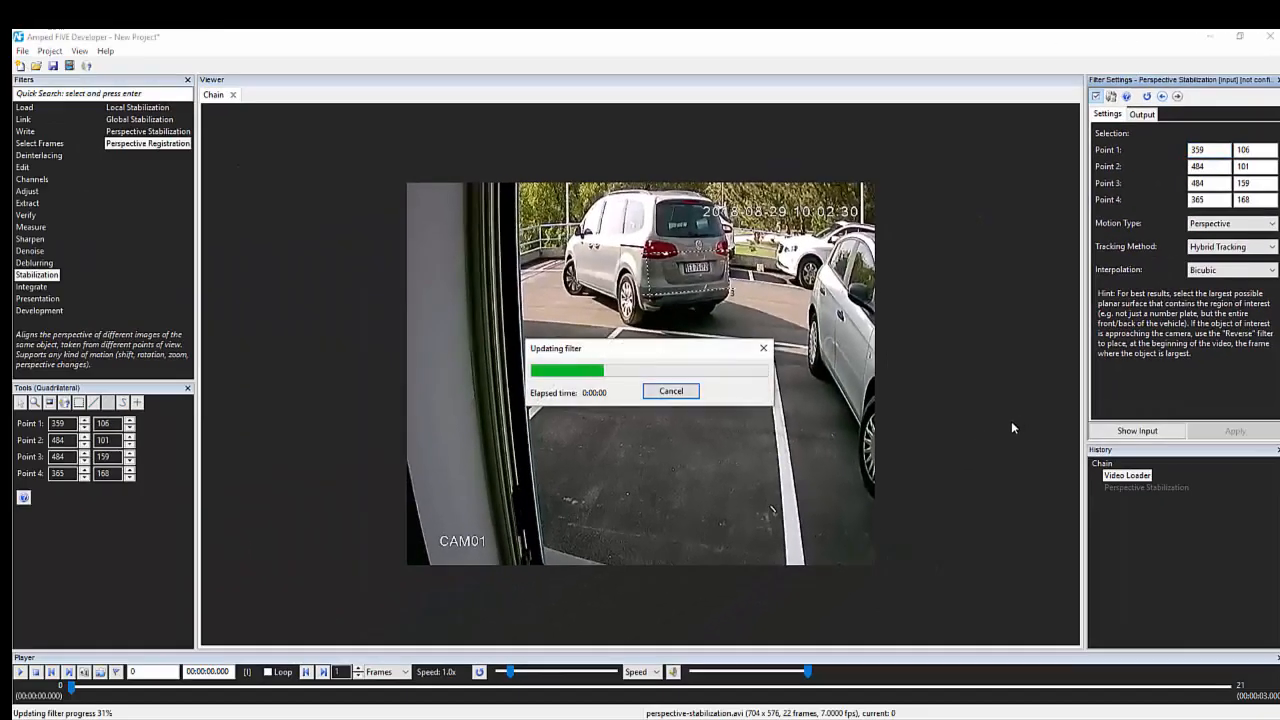